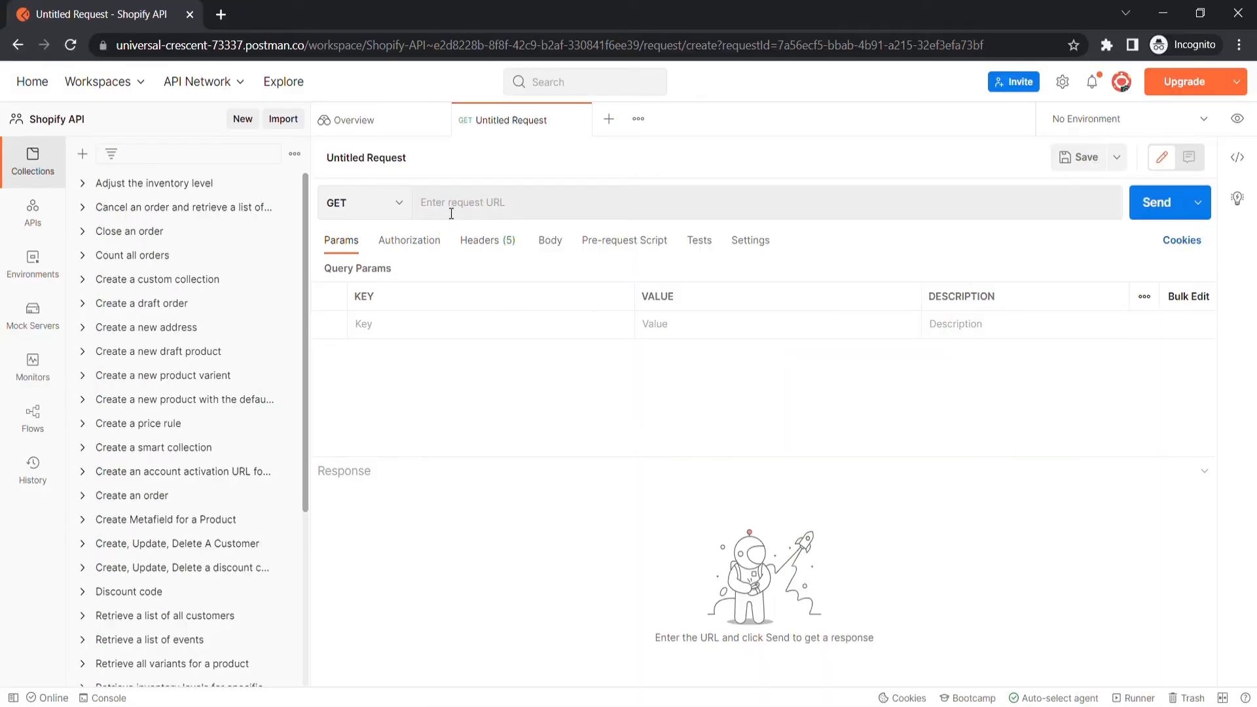
# Step: Enter the Shopify draft_orders.json endpoint URL with credentials and send the GET request
pyautogui.click(362, 202)
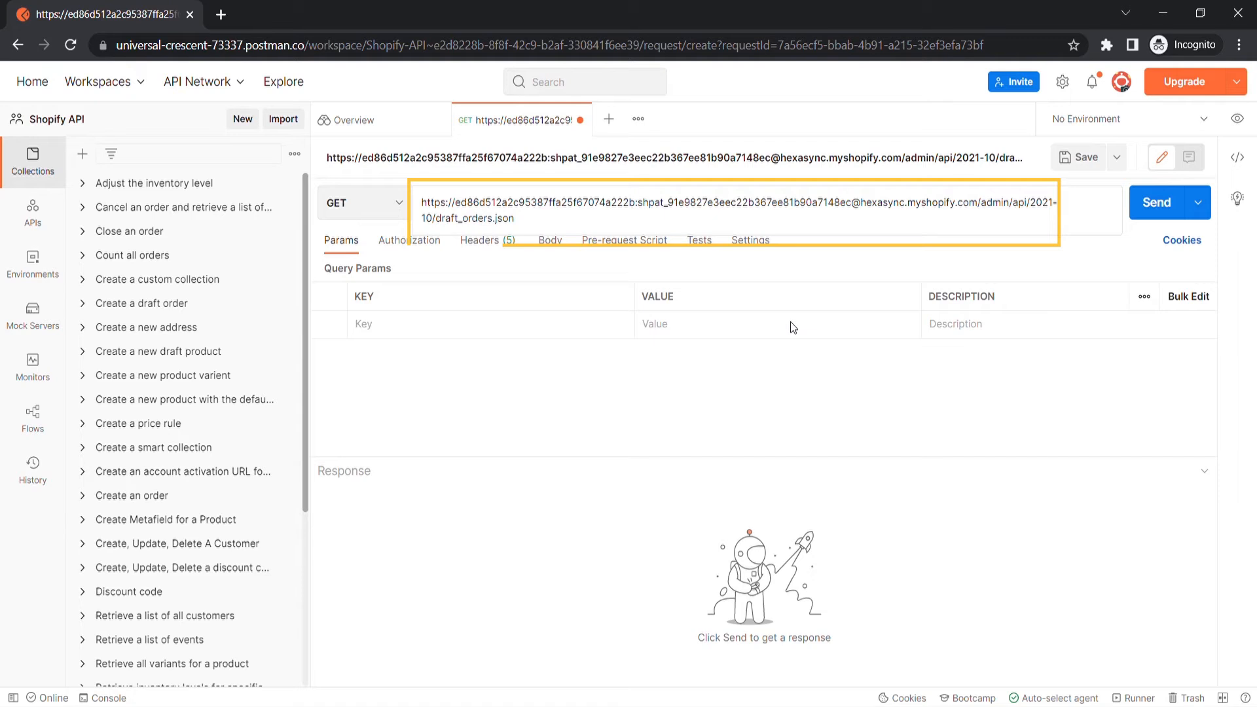
pyautogui.click(1157, 202)
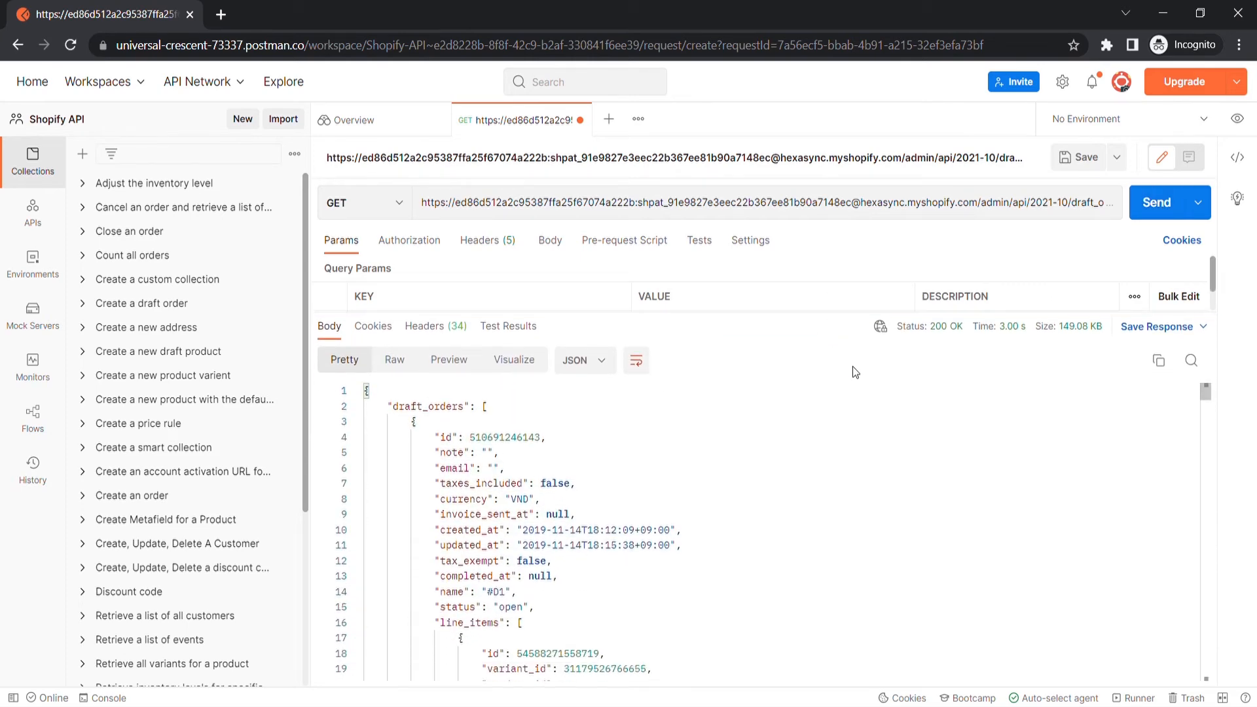
# Step: Scroll through the Pretty JSON body to inspect the draft_orders array and line items
pyautogui.scroll(-3)
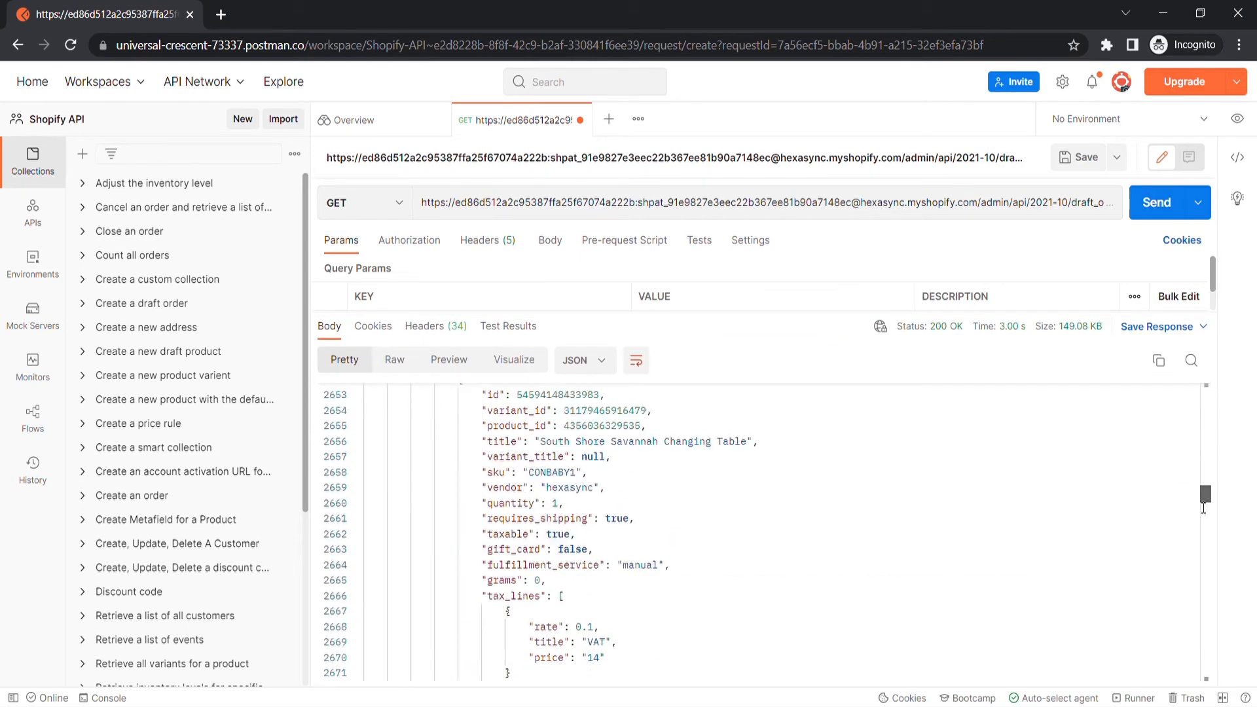
pyautogui.scroll(-3)
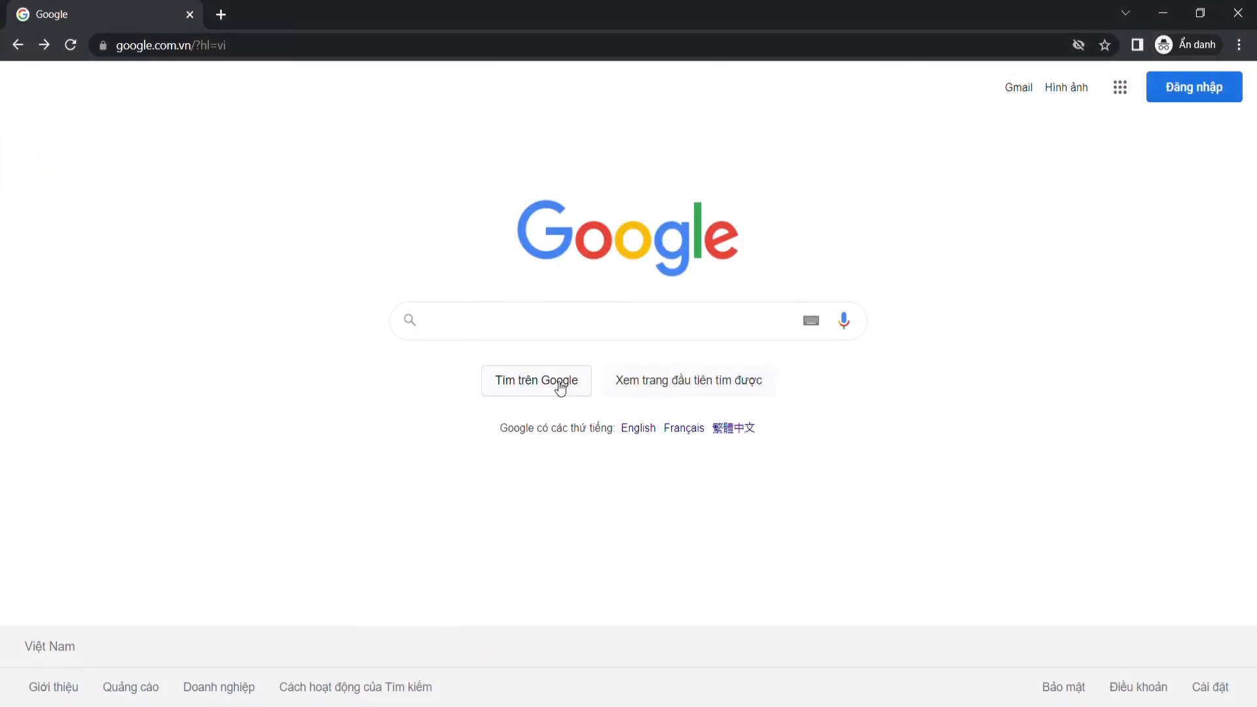
# Step: Search Google for 'beehe' in a new incognito window
pyautogui.write('beehexa.com/shopify-integration')
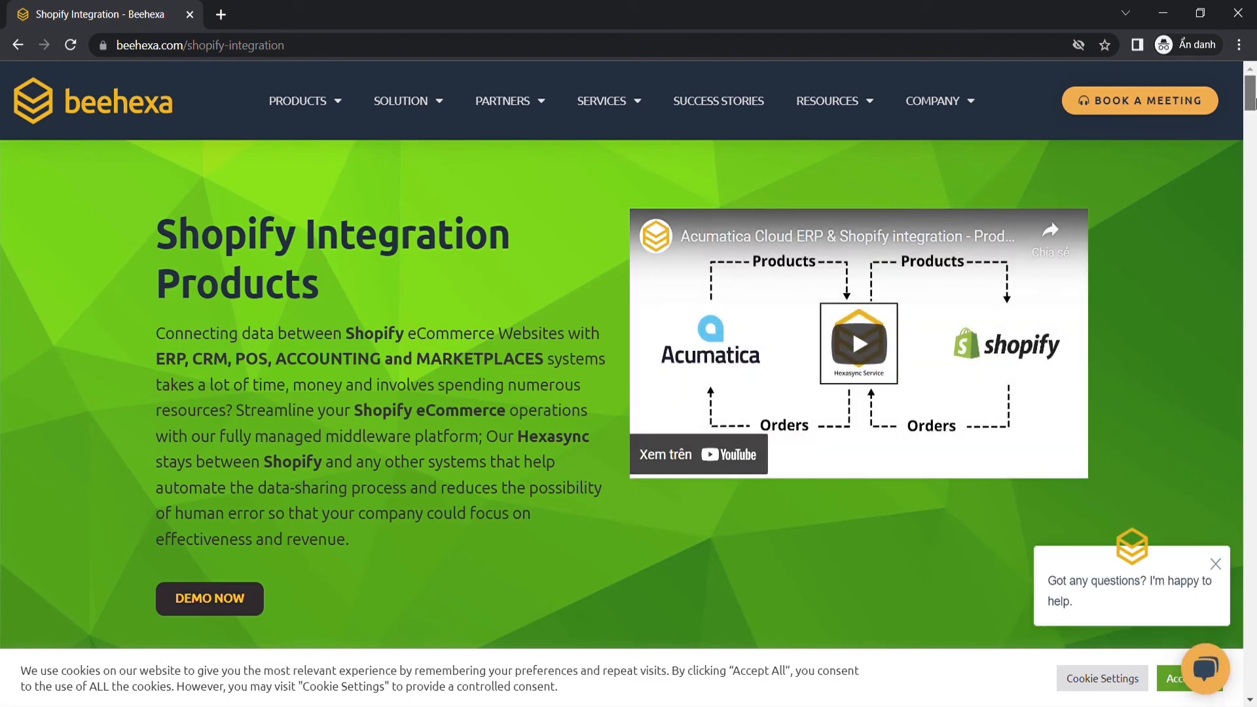
# Step: Scroll the Beehexa Shopify Integration page past the POS cards to the HexaSync diagram
pyautogui.scroll(-3)
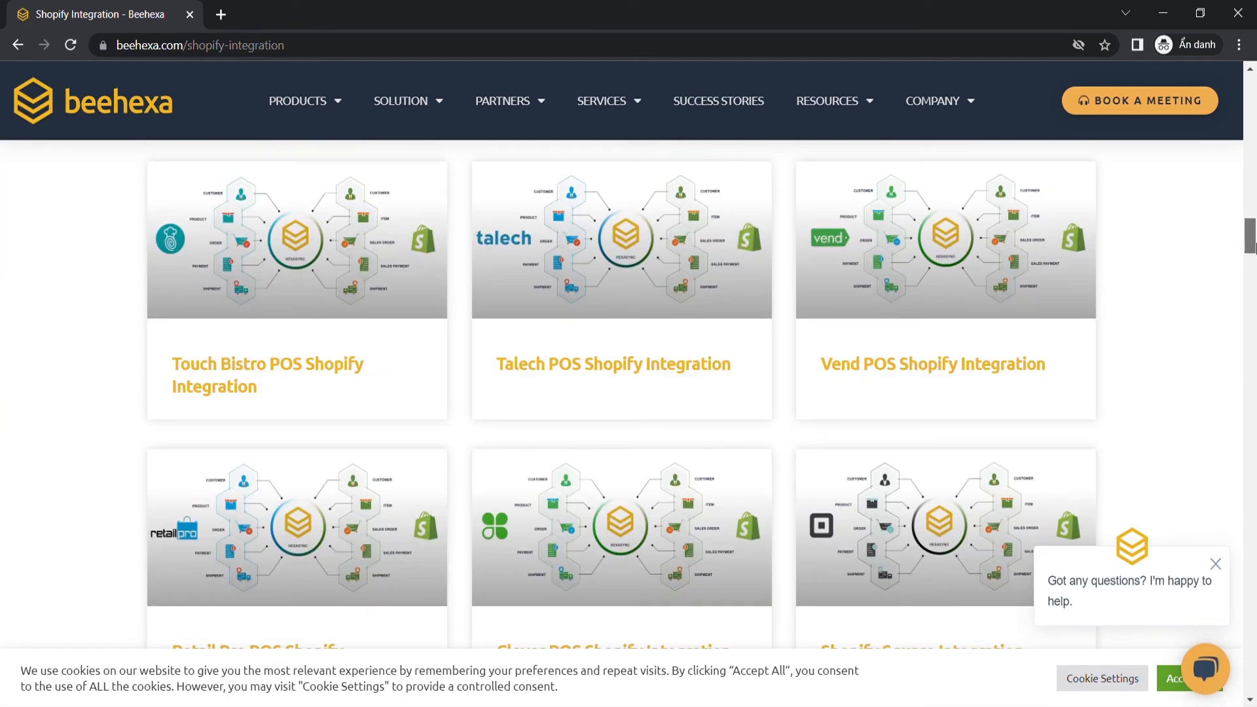
pyautogui.scroll(3)
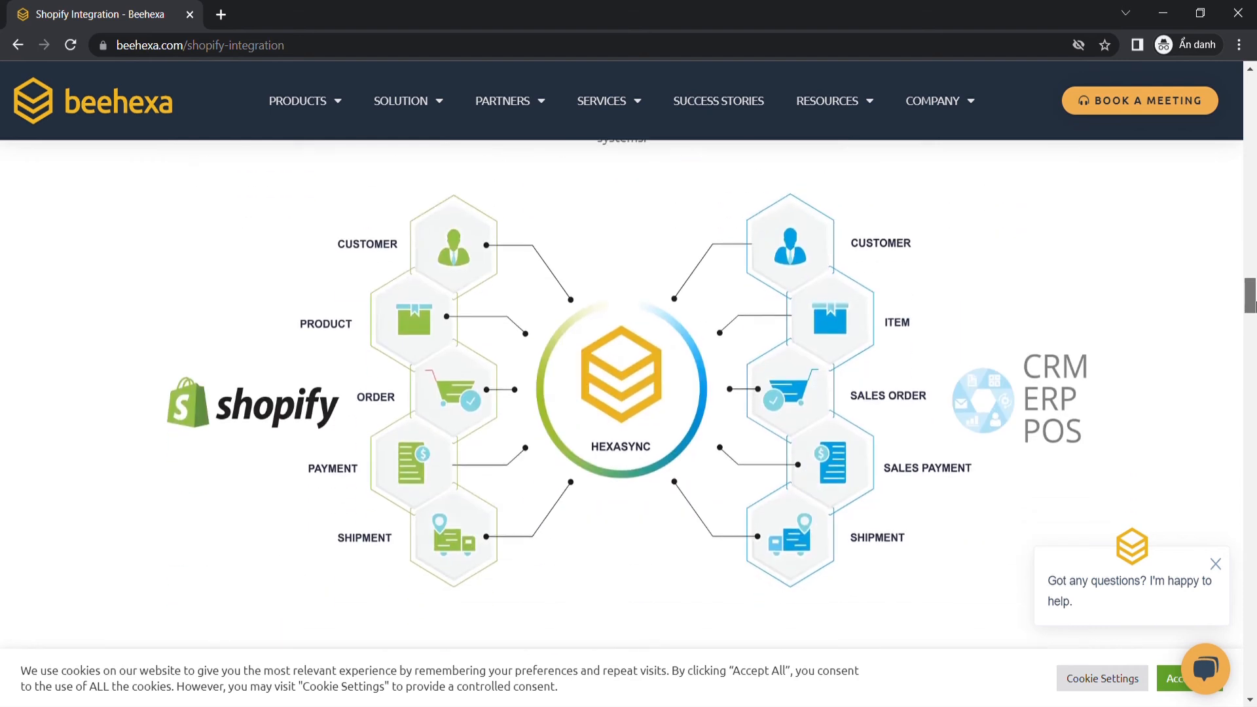